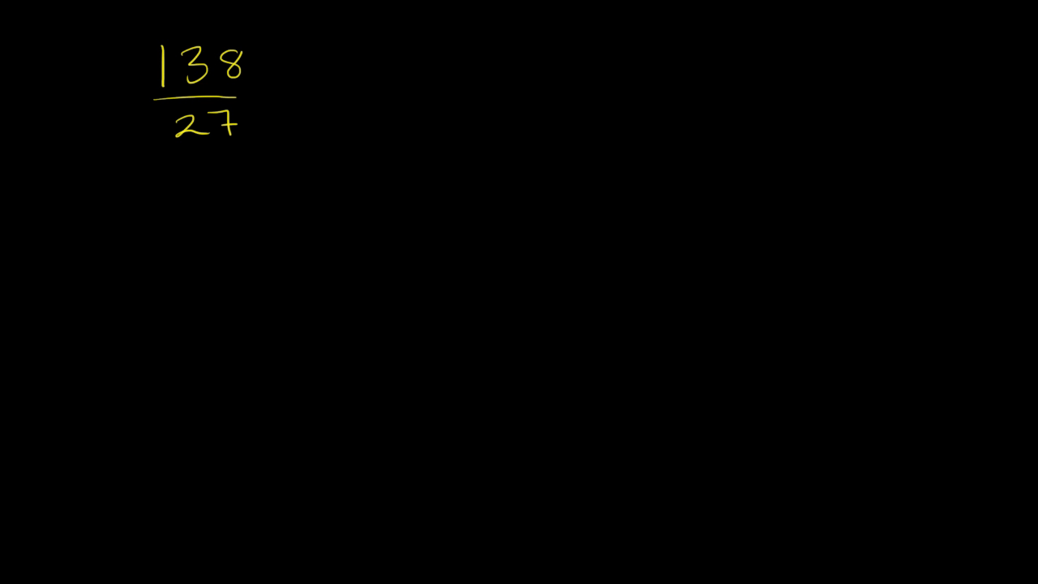
pyautogui.moveTo(279, 88)
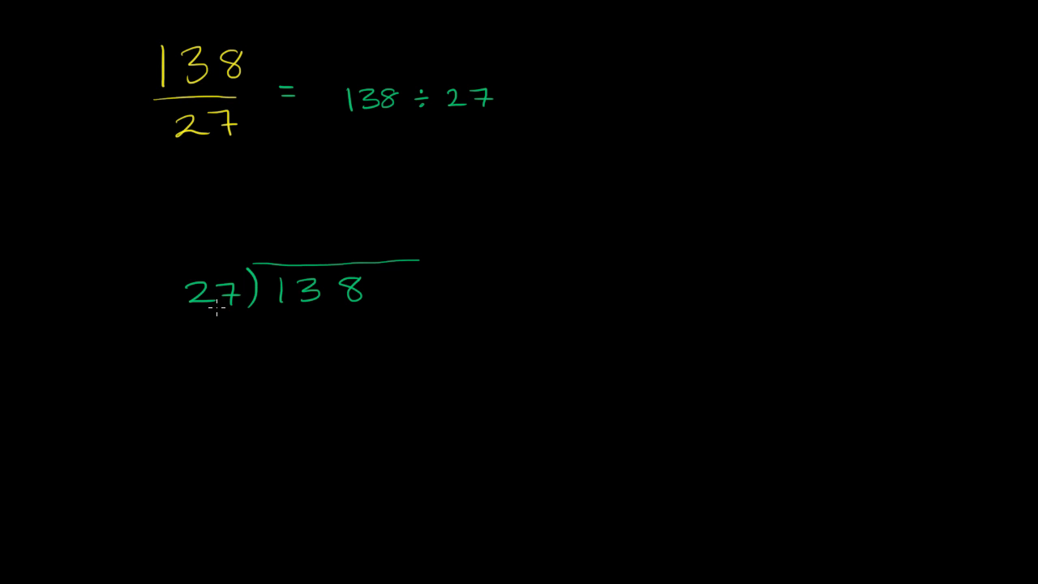
pyautogui.moveTo(325, 308)
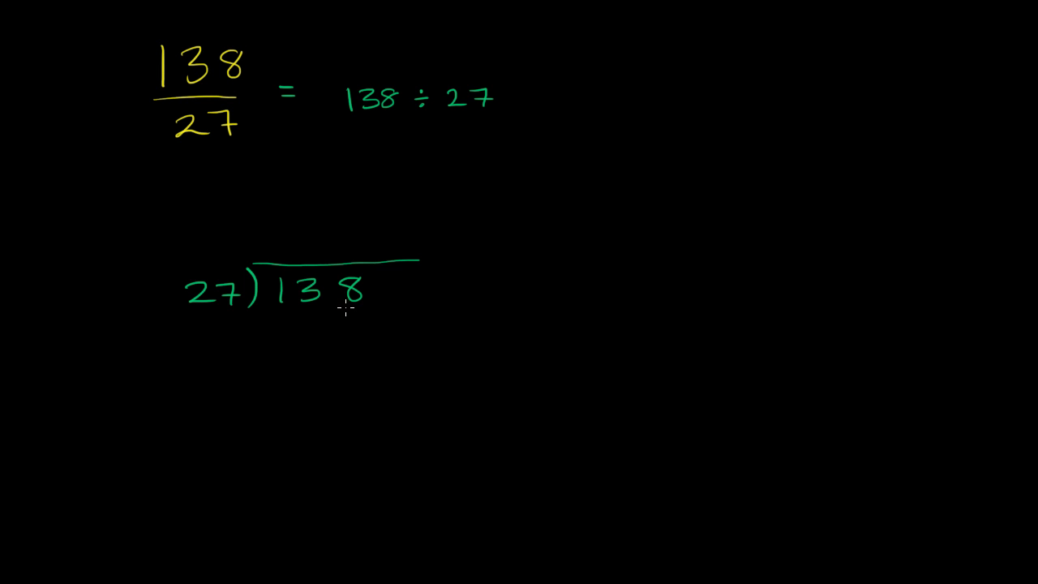
pyautogui.moveTo(322, 241)
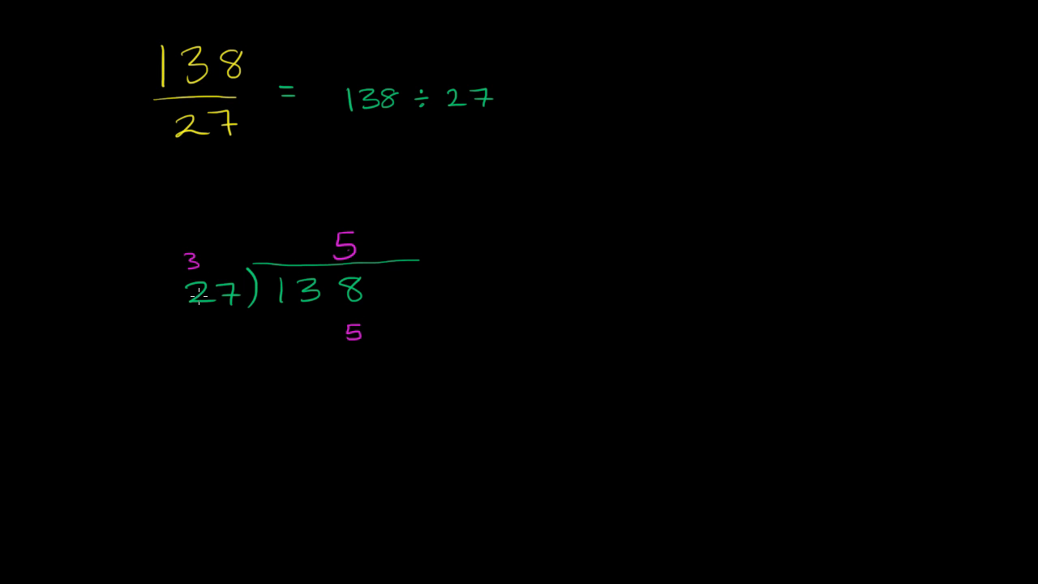
pyautogui.moveTo(290, 326)
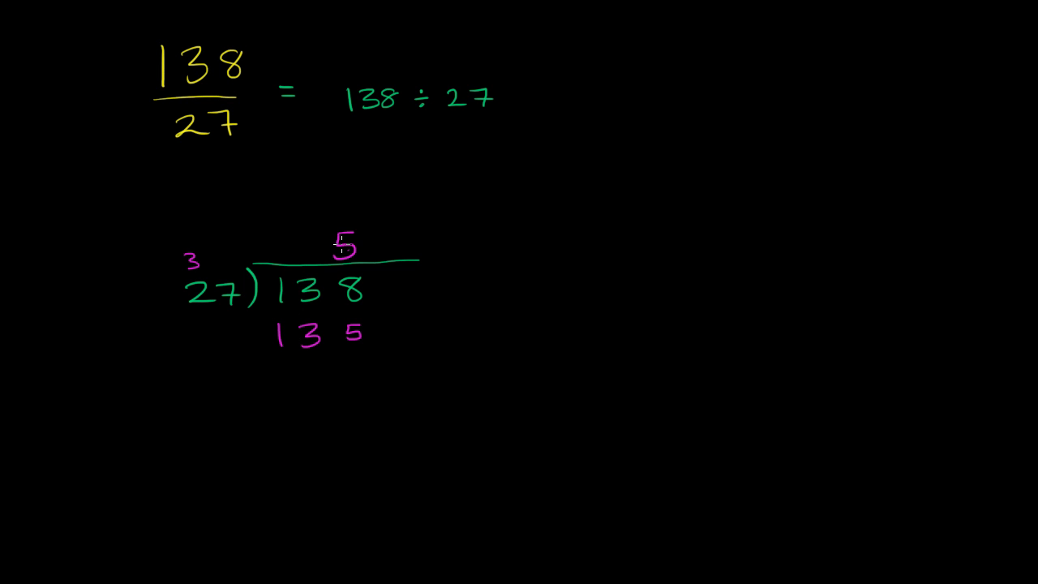
pyautogui.moveTo(219, 285)
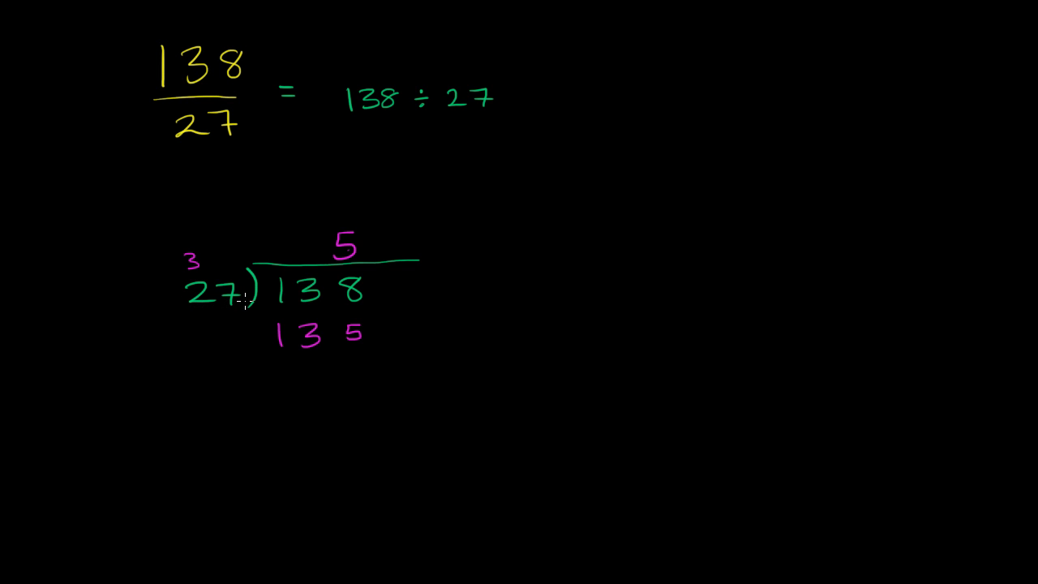
pyautogui.moveTo(292, 379)
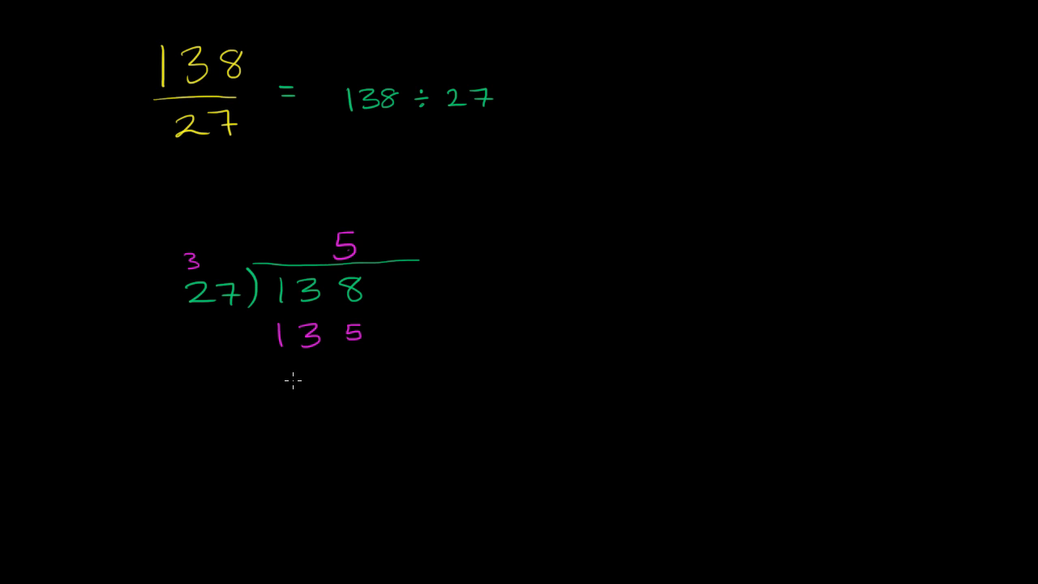
pyautogui.moveTo(282, 330)
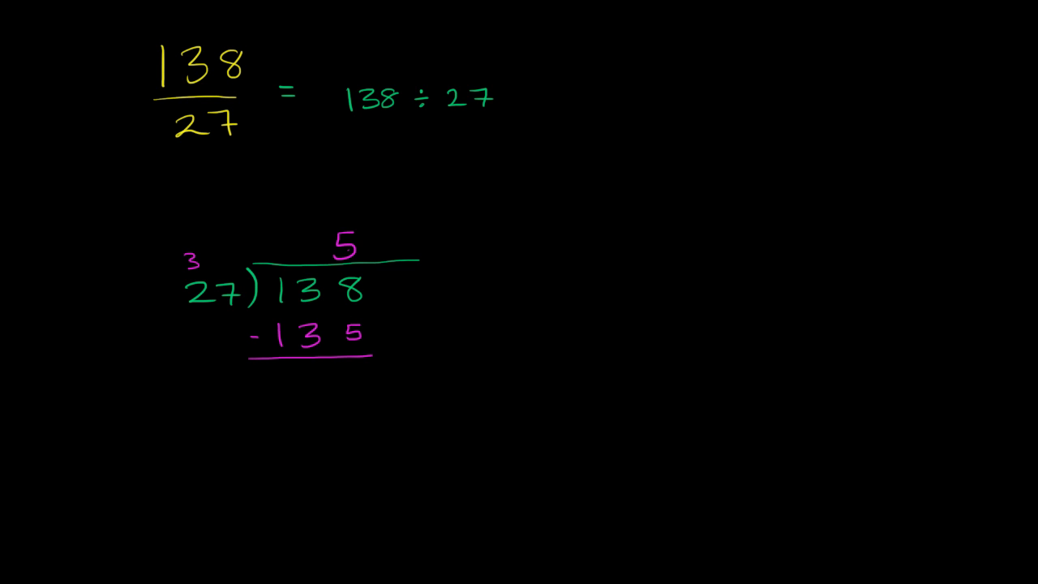
pyautogui.moveTo(350, 373)
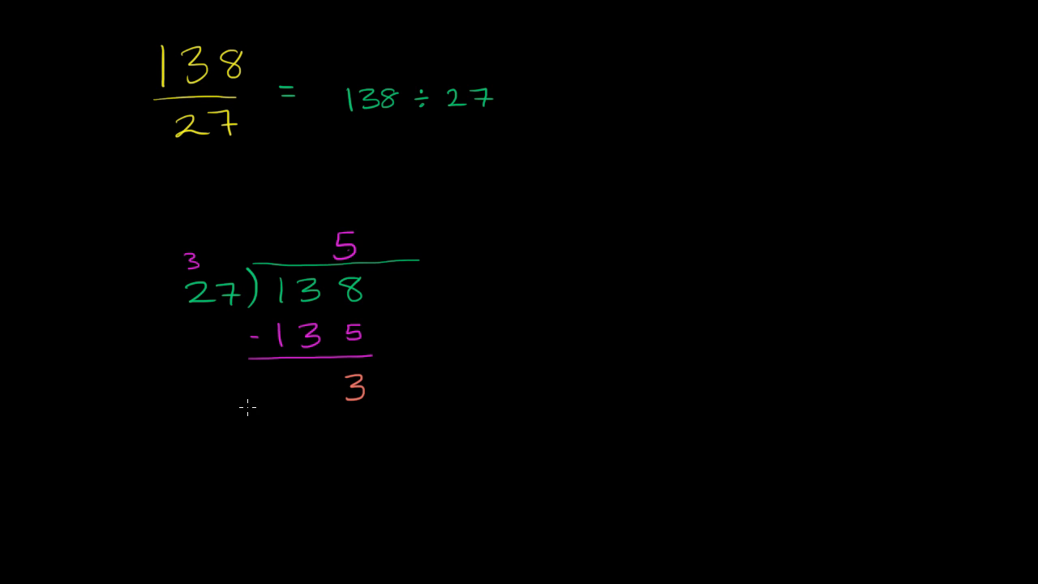
pyautogui.moveTo(247, 166)
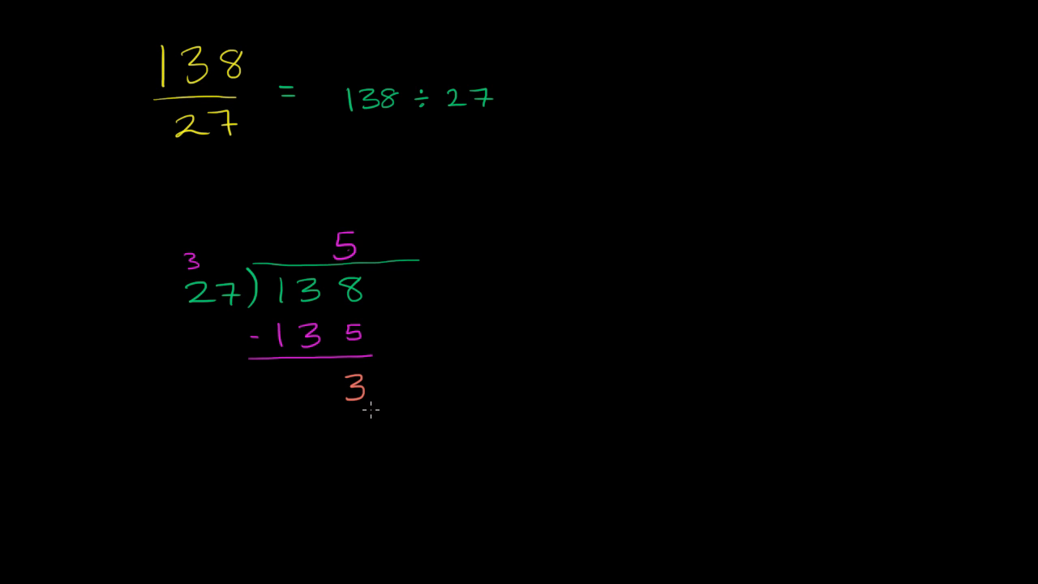
pyautogui.moveTo(354, 425)
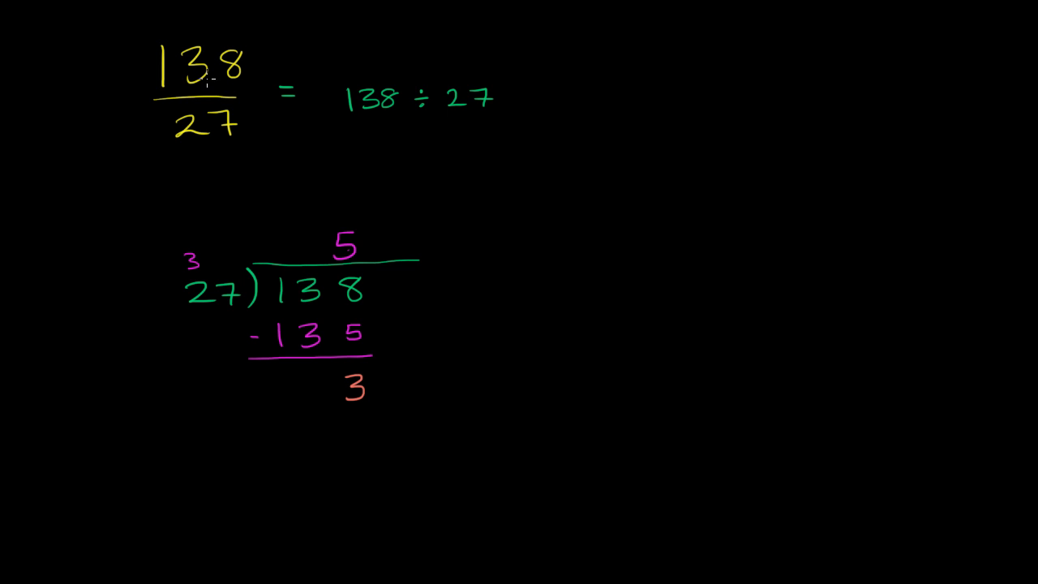
pyautogui.moveTo(577, 185)
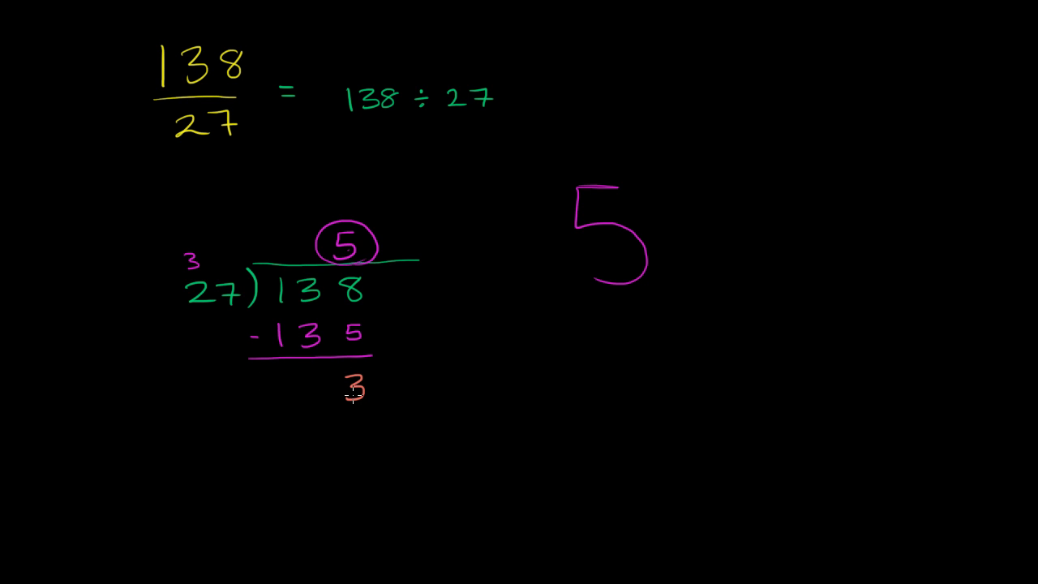
pyautogui.moveTo(360, 412)
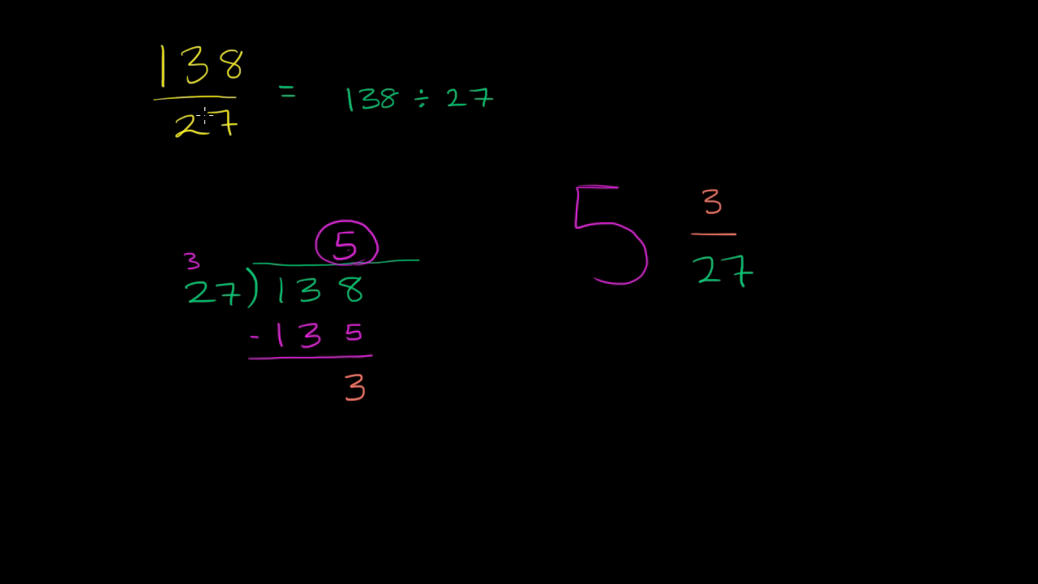
pyautogui.moveTo(601, 59)
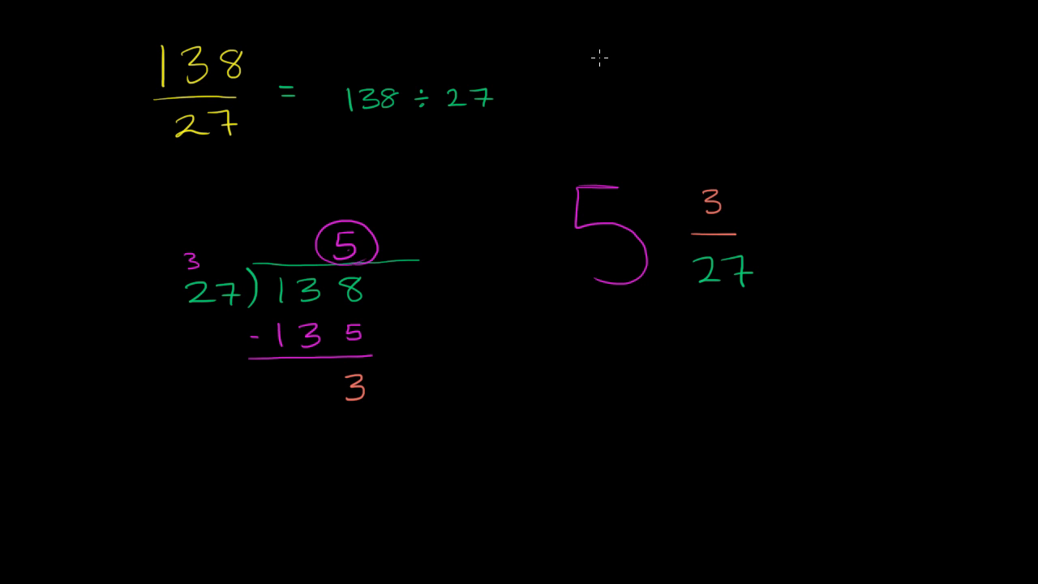
pyautogui.write('135')
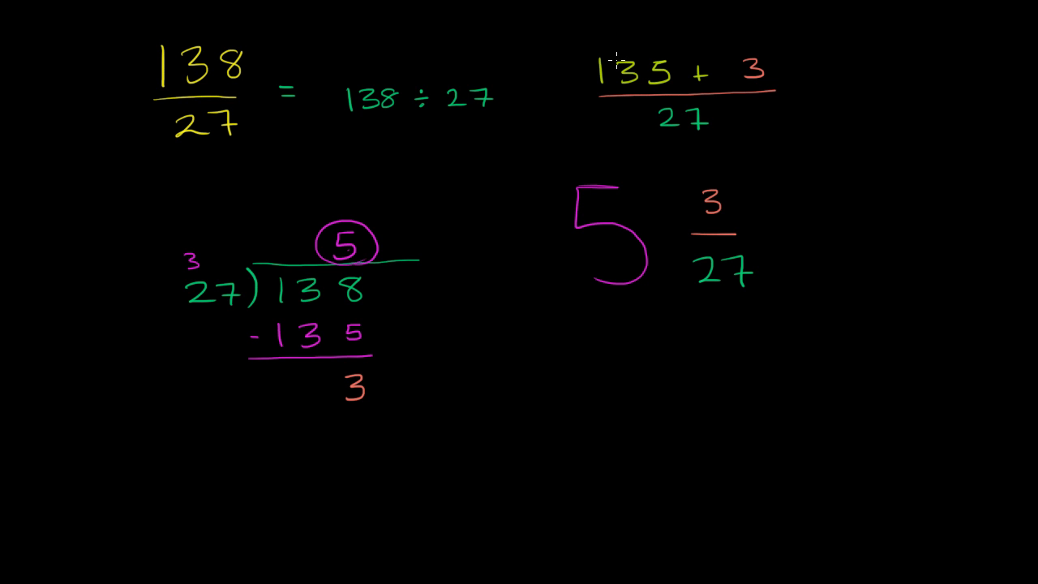
pyautogui.moveTo(812, 89)
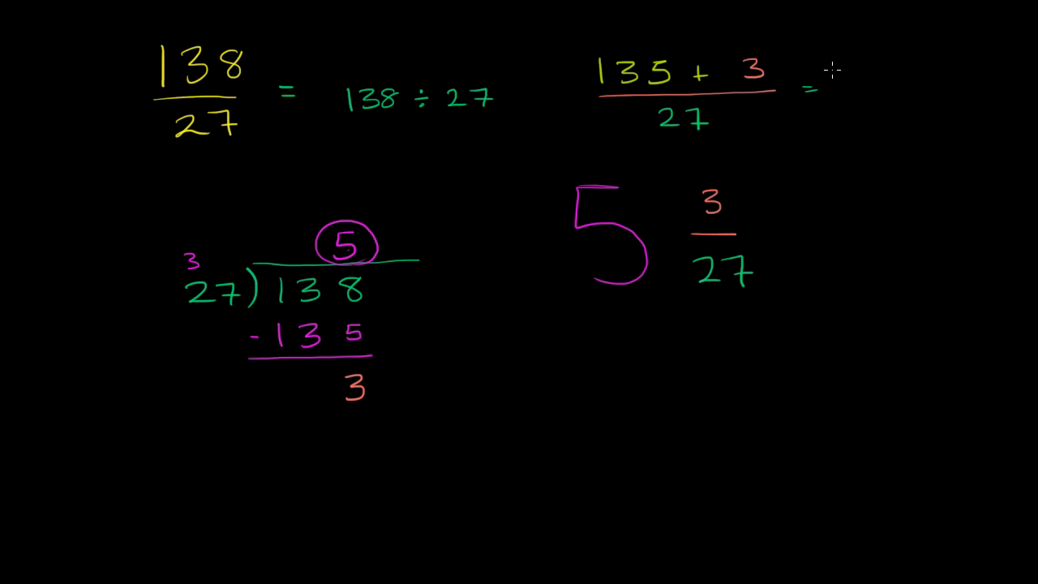